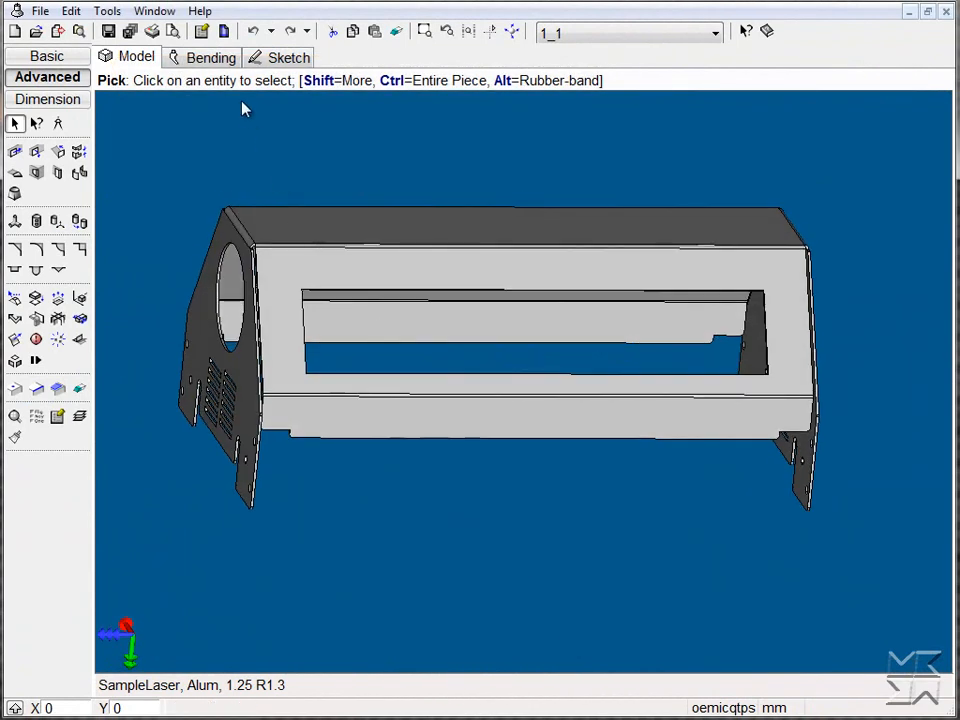
# - Show the enclosure unfolded flat in bending mode with its six numbered bend lines
pyautogui.click(209, 57)
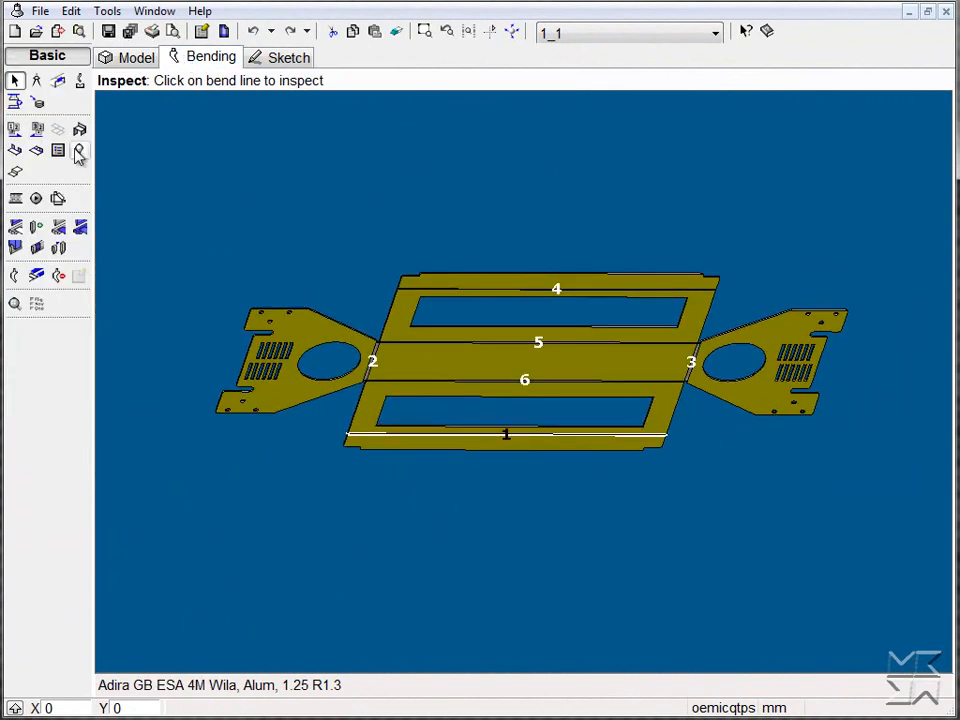
pyautogui.moveTo(80, 150)
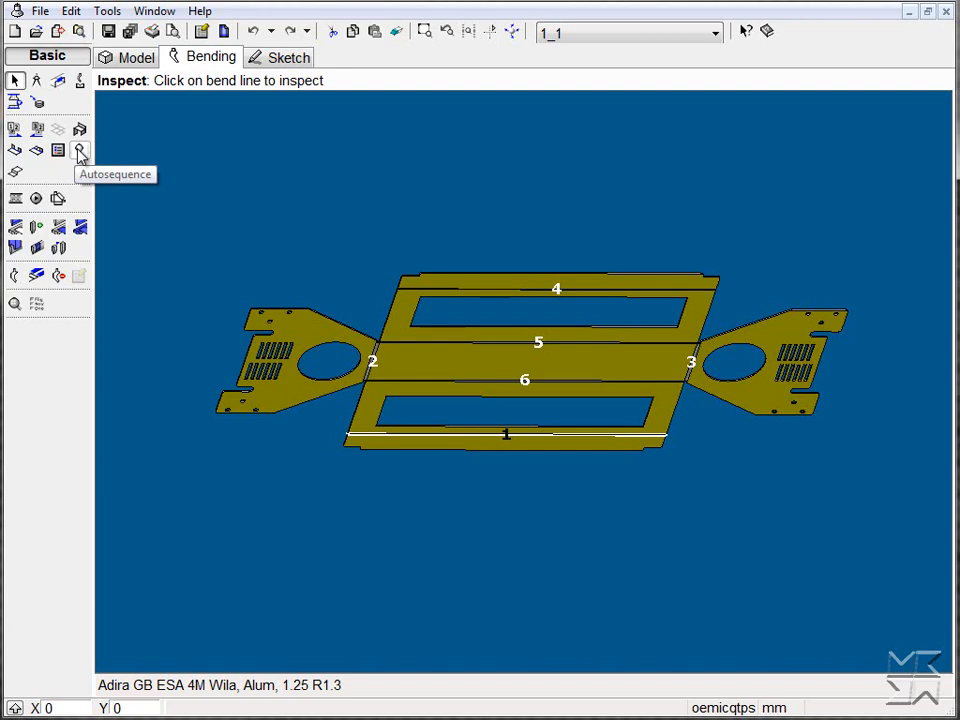
# - Run Autosequence with the GreenBender collection and Merge setups checked
pyautogui.click(79, 150)
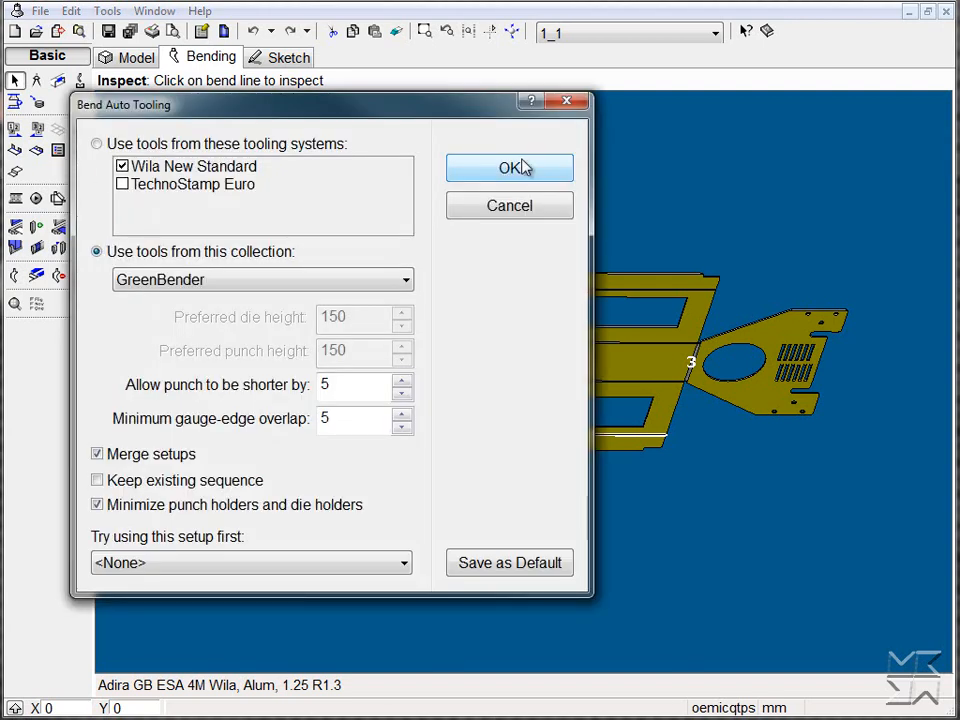
pyautogui.click(509, 167)
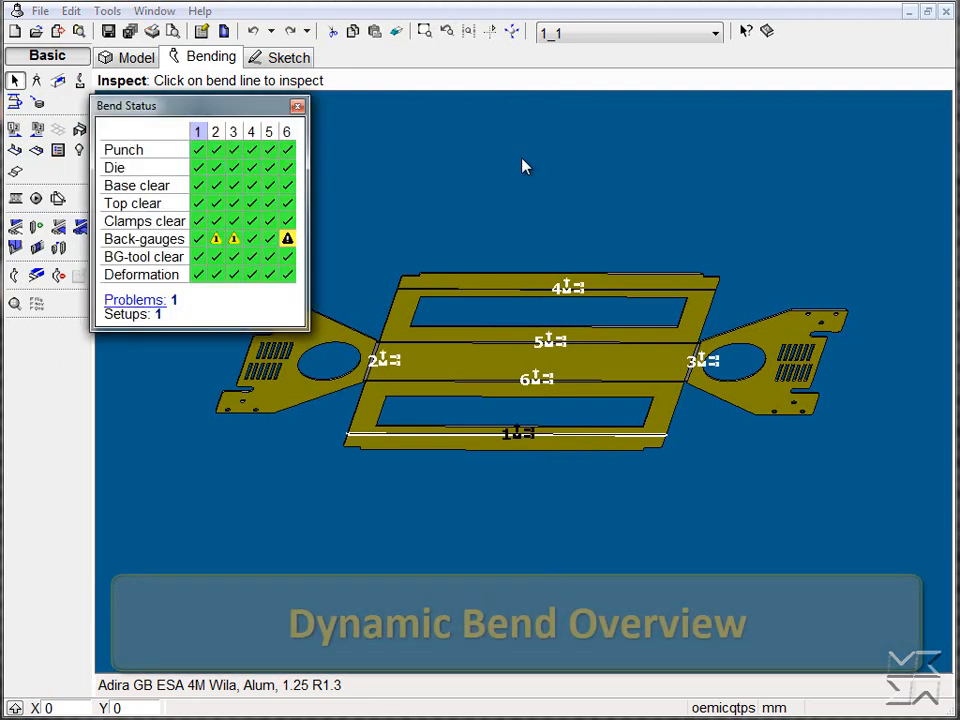
pyautogui.moveTo(178, 118)
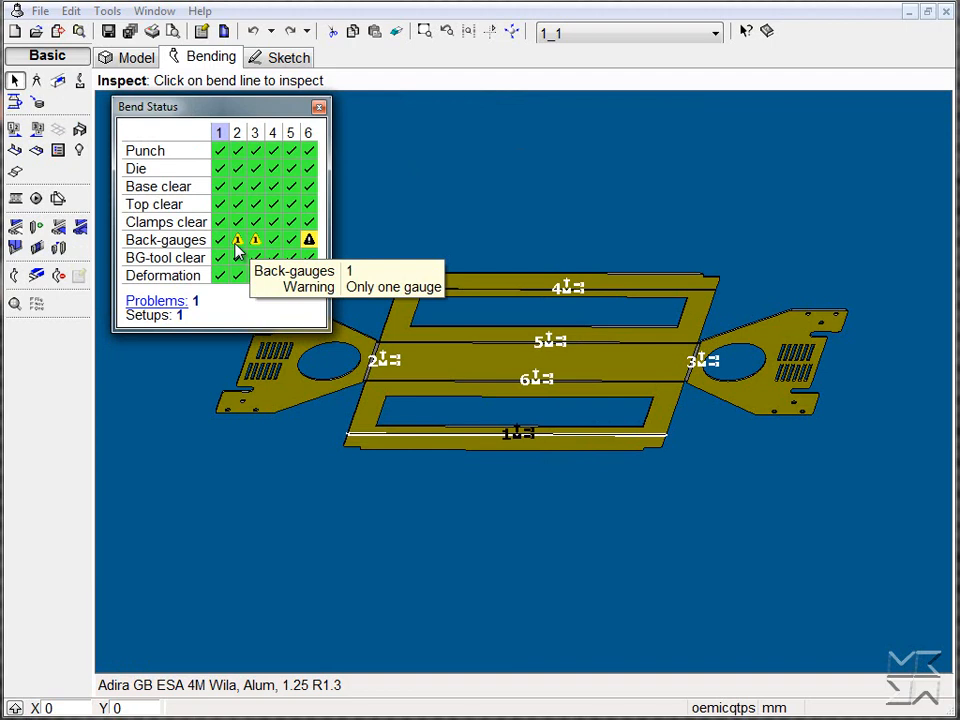
pyautogui.moveTo(250, 252)
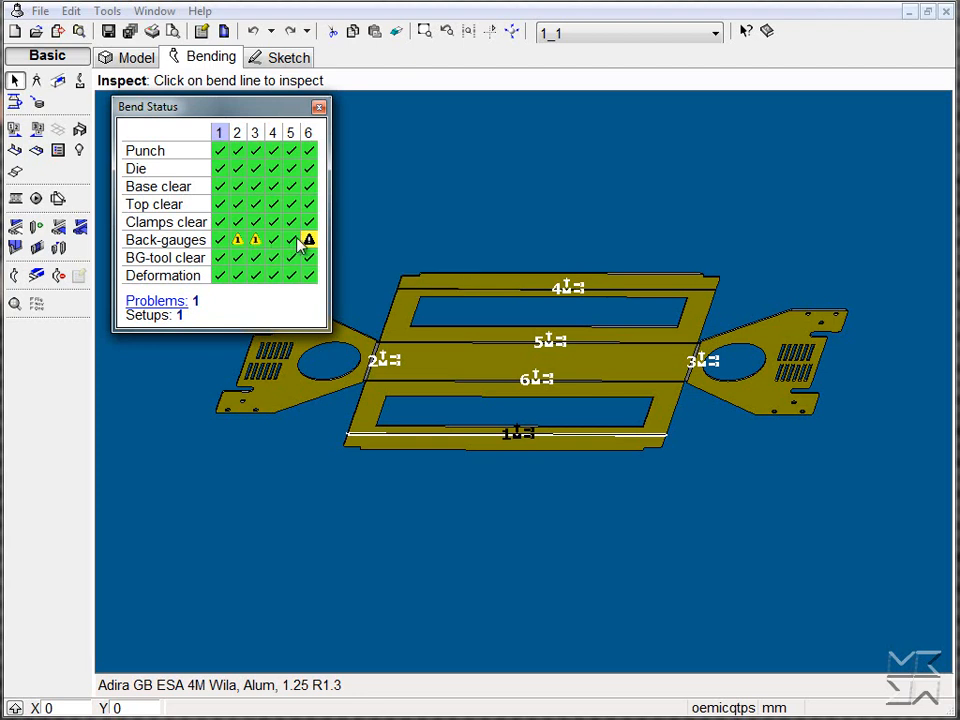
pyautogui.moveTo(308, 240)
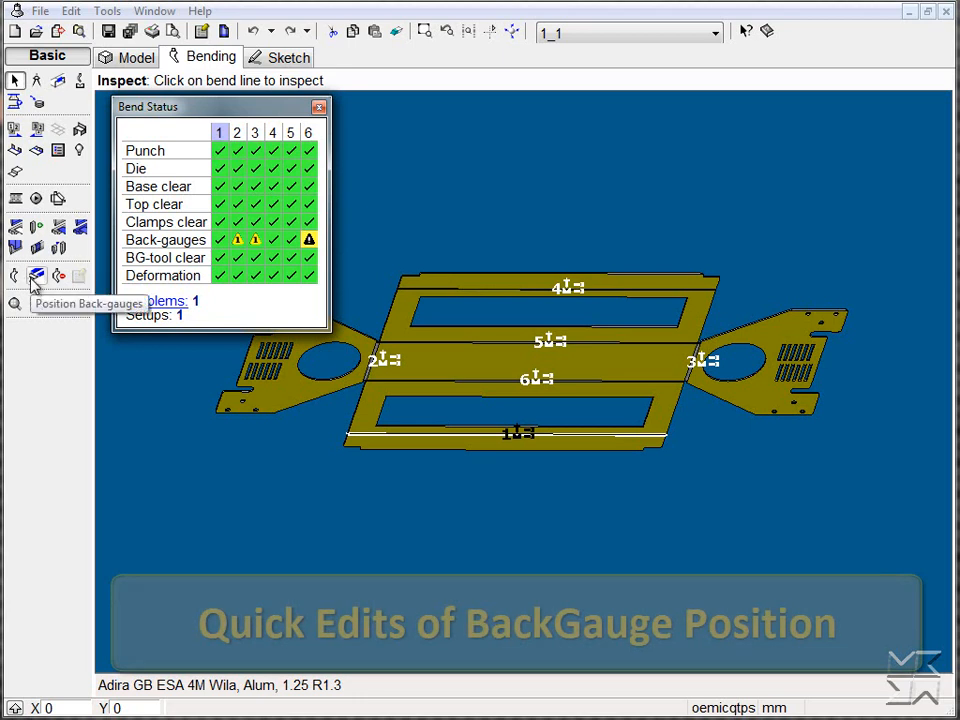
# - Set Gauge 2 to Stop 1 and reposition the gauges for bends 2 and 3
pyautogui.click(37, 275)
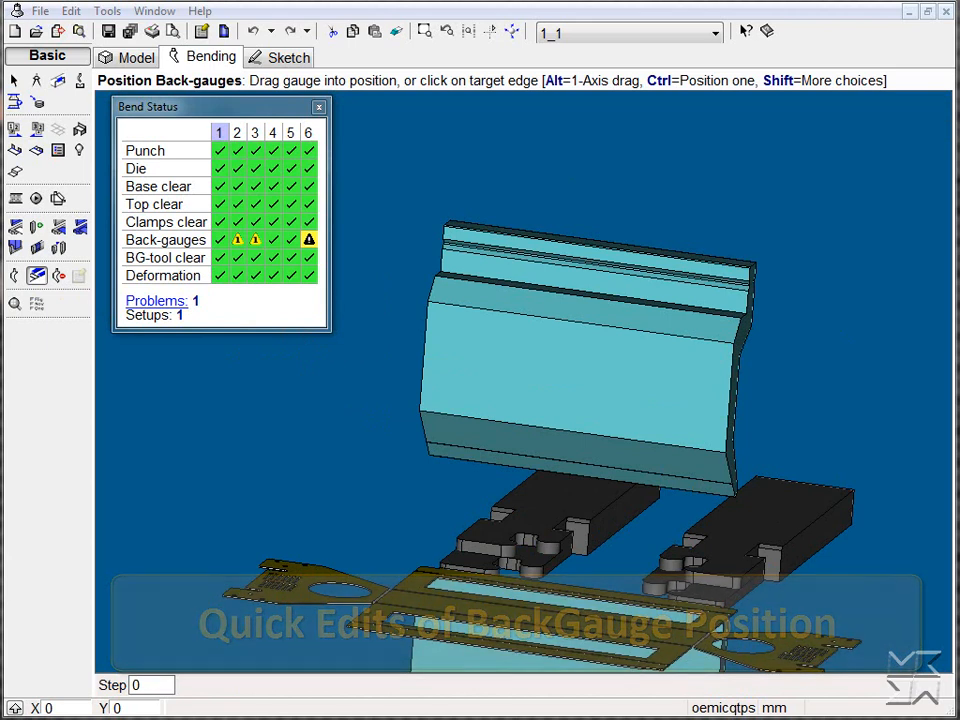
pyautogui.click(236, 132)
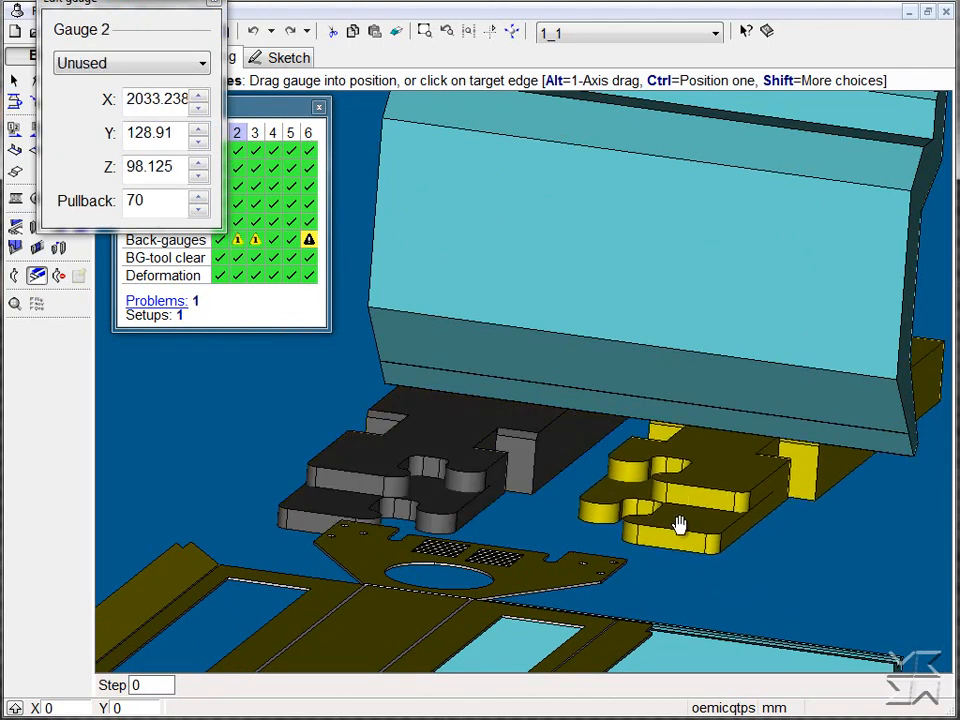
pyautogui.click(130, 63)
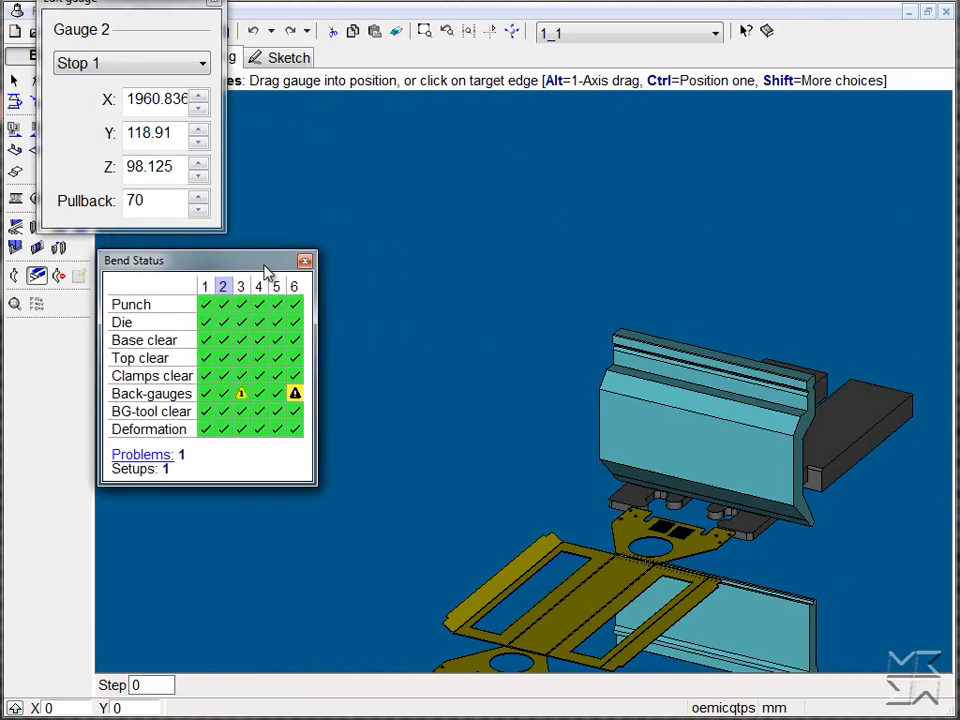
pyautogui.moveTo(233, 410)
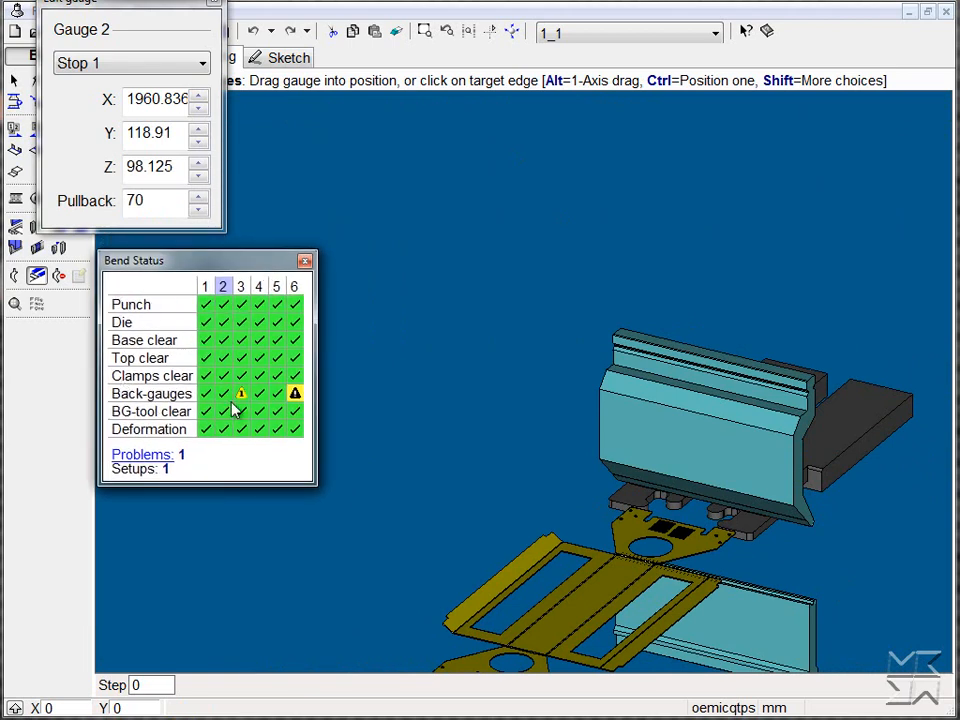
pyautogui.moveTo(225, 400)
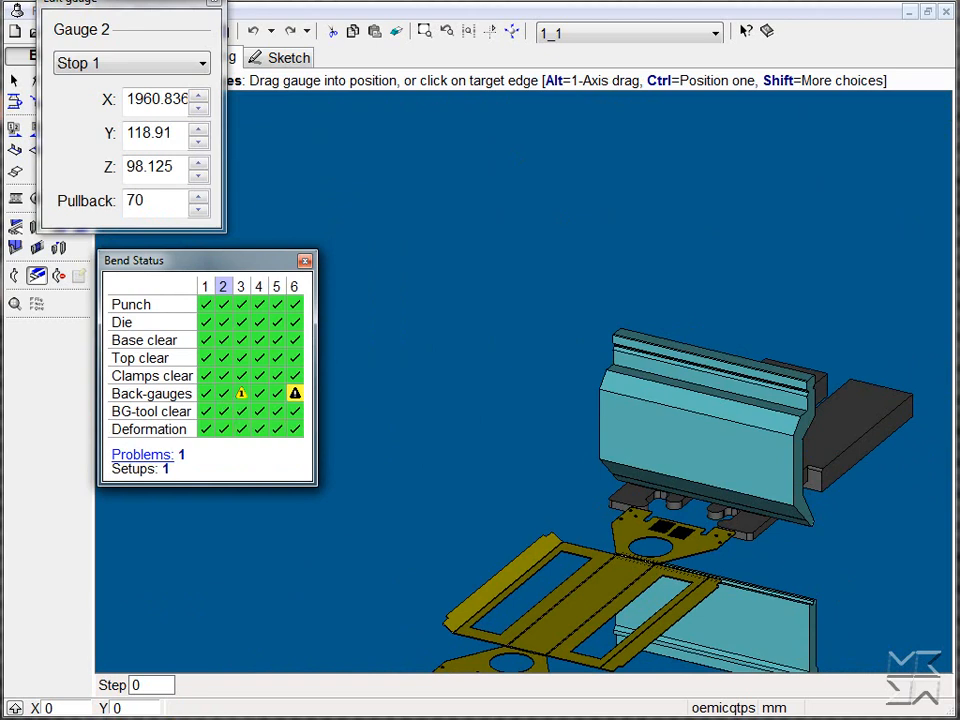
pyautogui.click(240, 286)
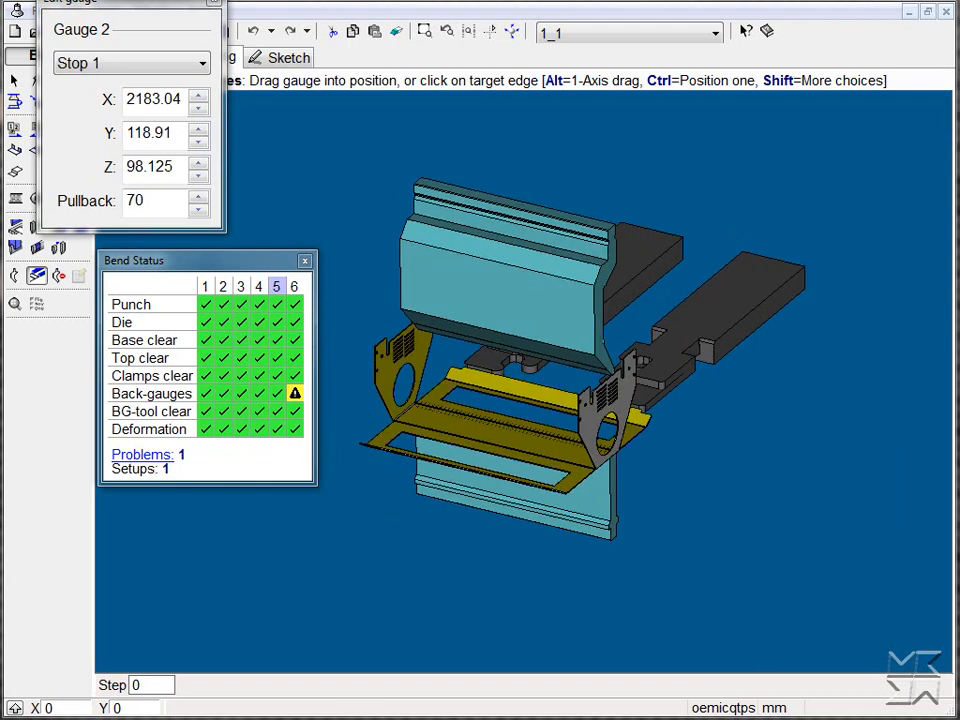
# - Step to bend 6 in the Bend Status grid to inspect its gauging
pyautogui.click(294, 286)
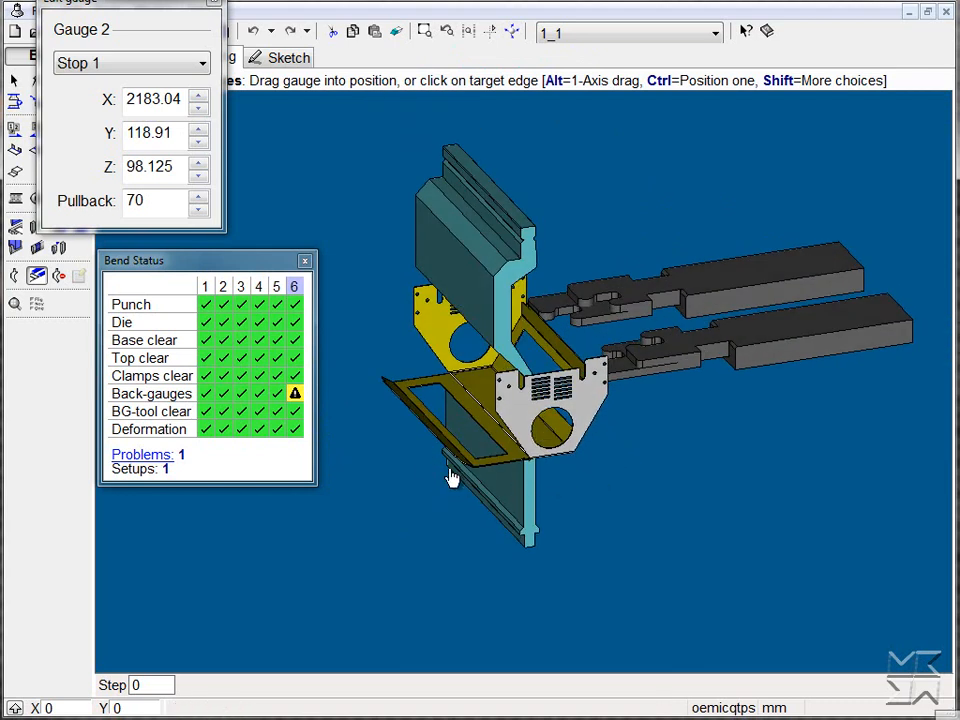
pyautogui.moveTo(432, 440)
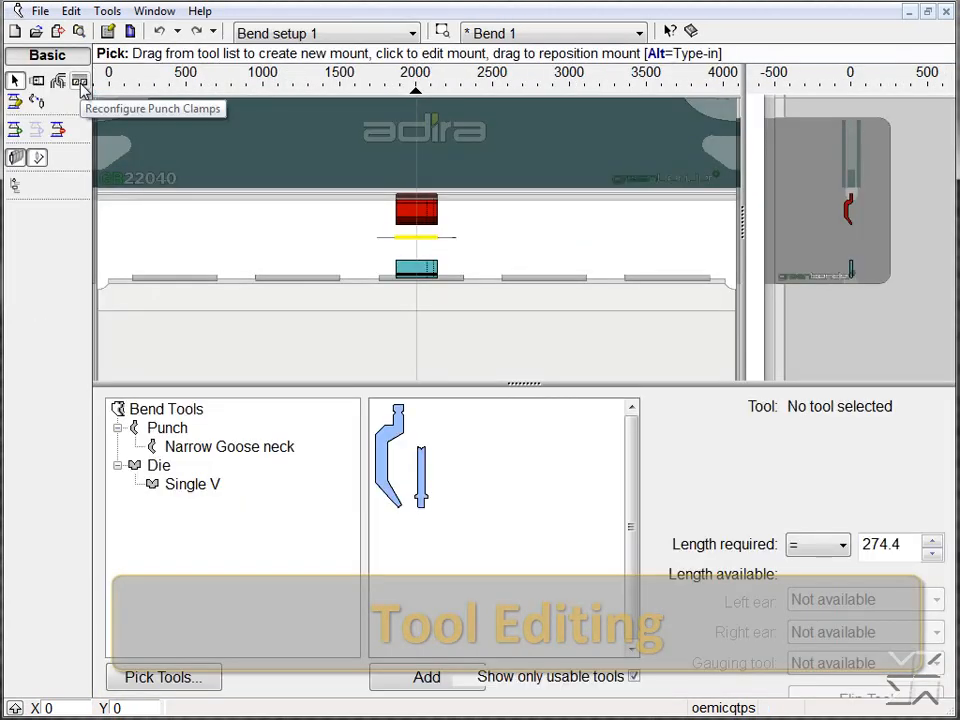
# - Drag the interlocked punch and die station along the press bed, clearing all problems
pyautogui.click(229, 446)
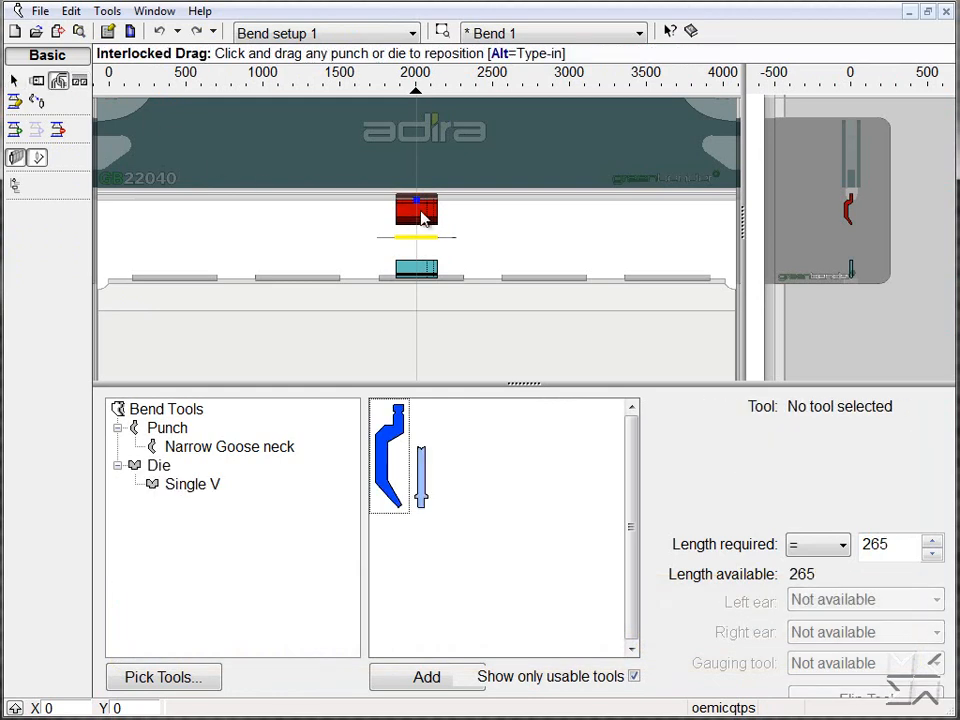
pyautogui.moveTo(415, 210); pyautogui.dragTo(300, 210)
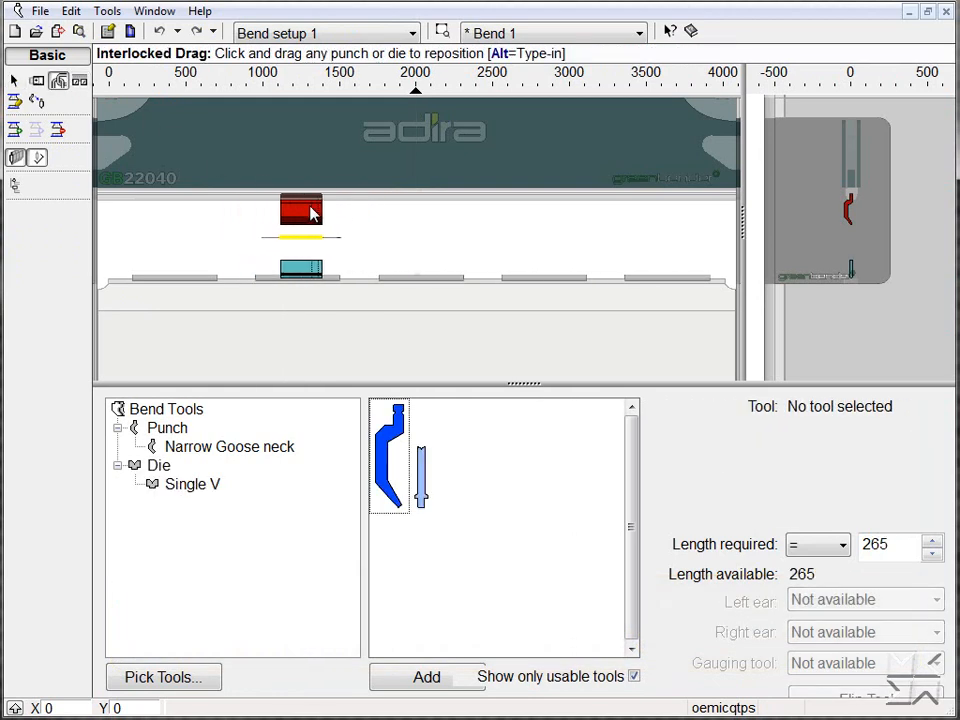
pyautogui.moveTo(300, 210); pyautogui.dragTo(547, 210)
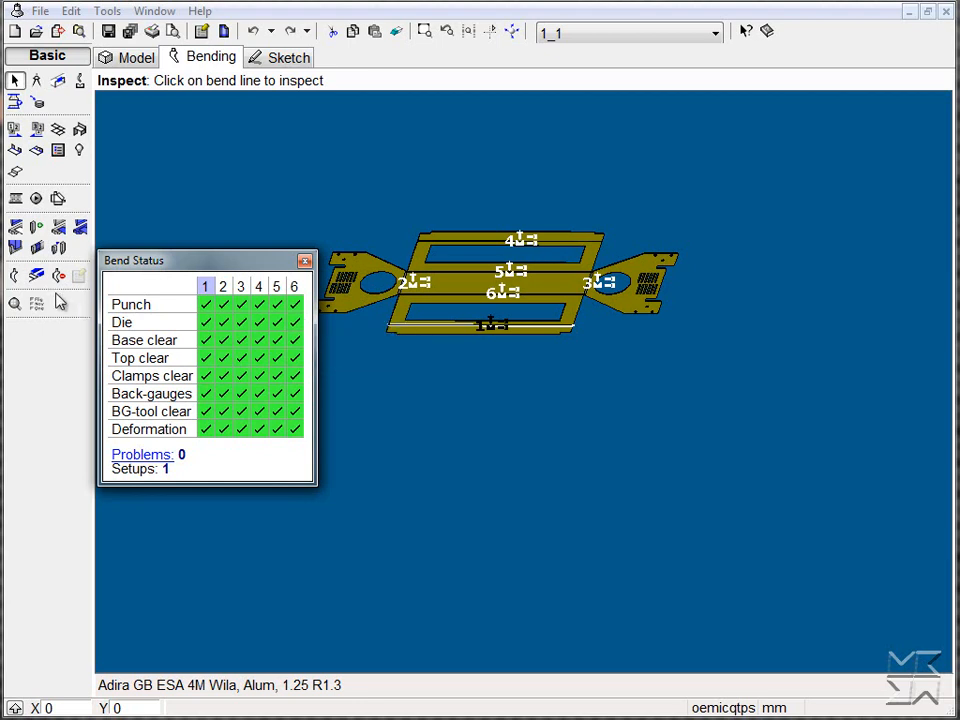
pyautogui.moveTo(16, 248)
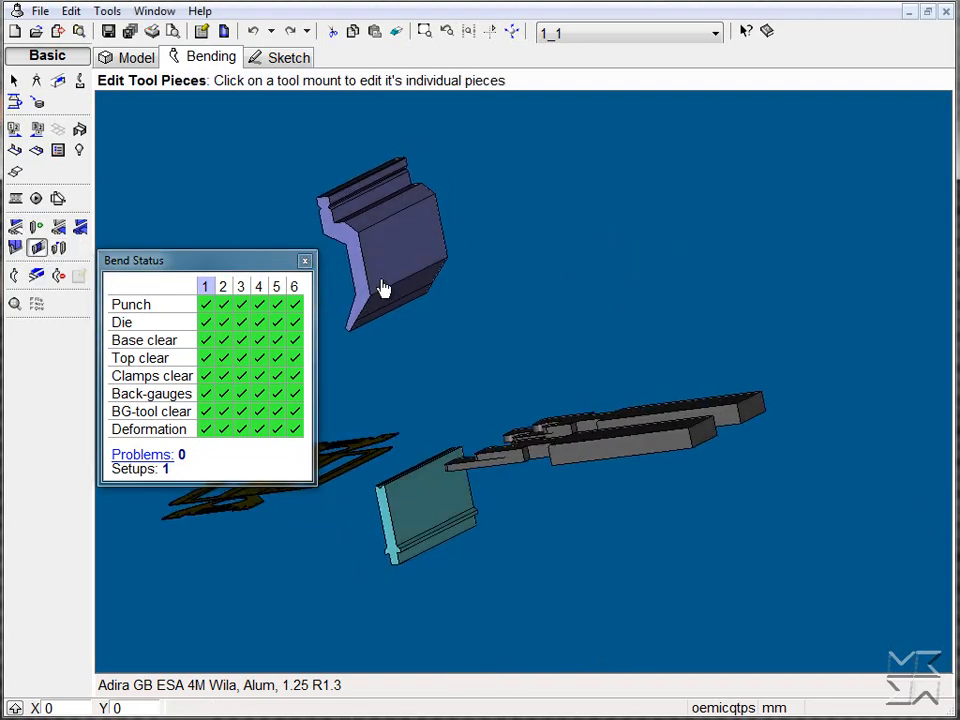
# - Make the punch's first piece a Left ear and pick a new length
pyautogui.click(383, 240)
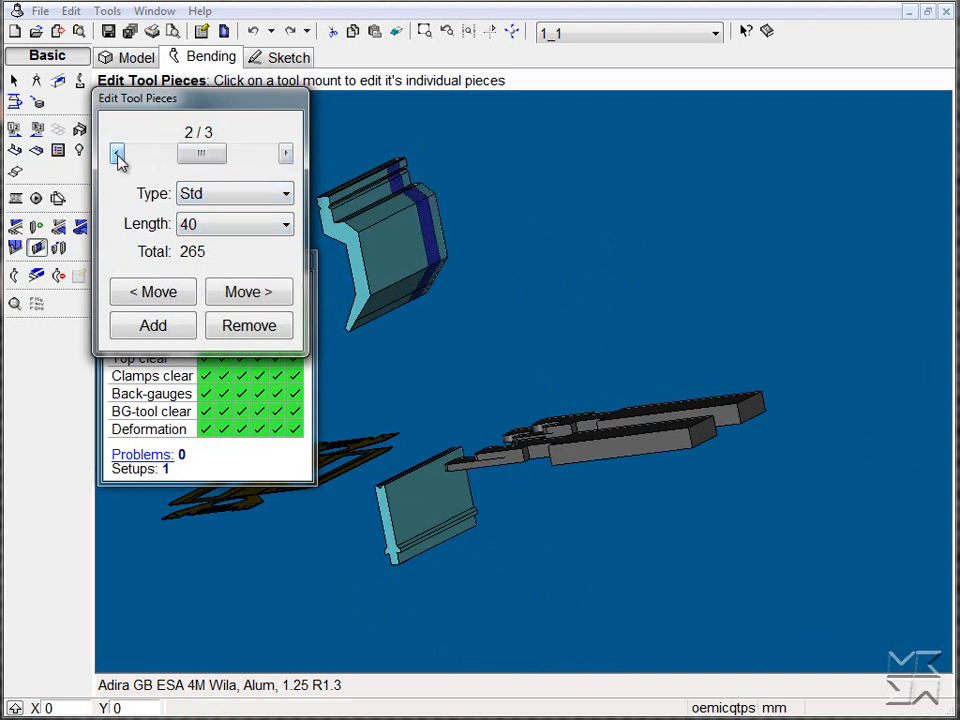
pyautogui.click(116, 153)
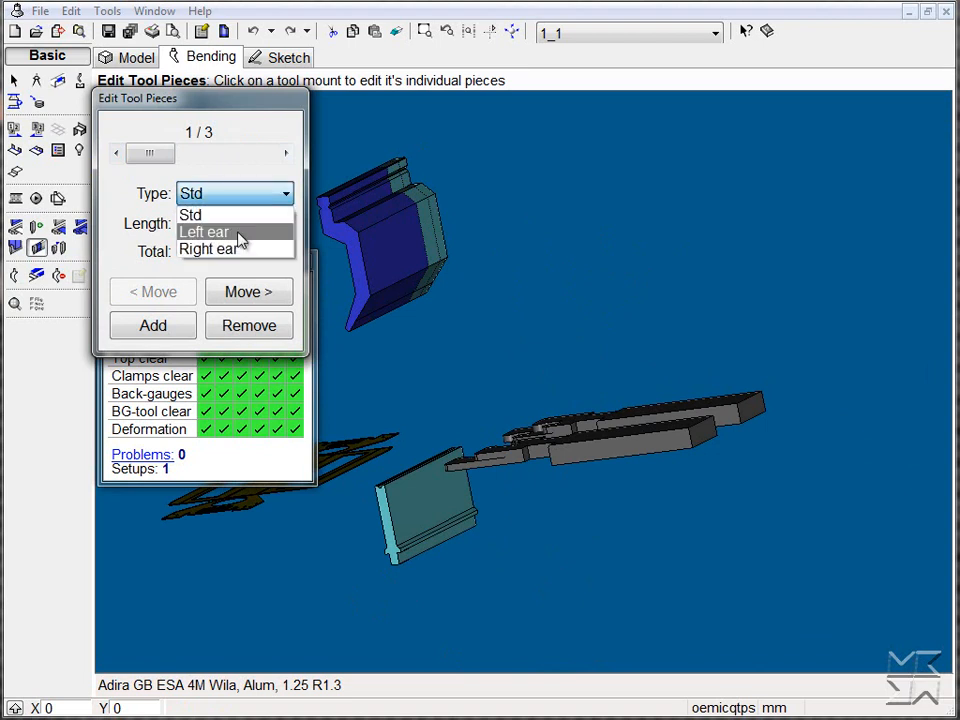
pyautogui.click(203, 231)
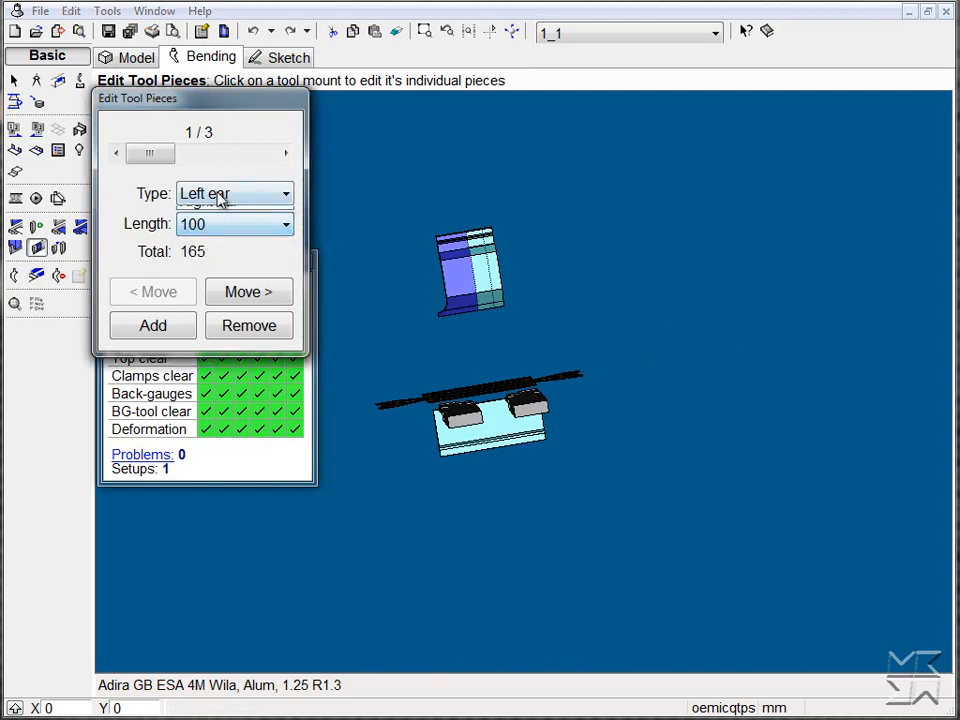
pyautogui.click(285, 193)
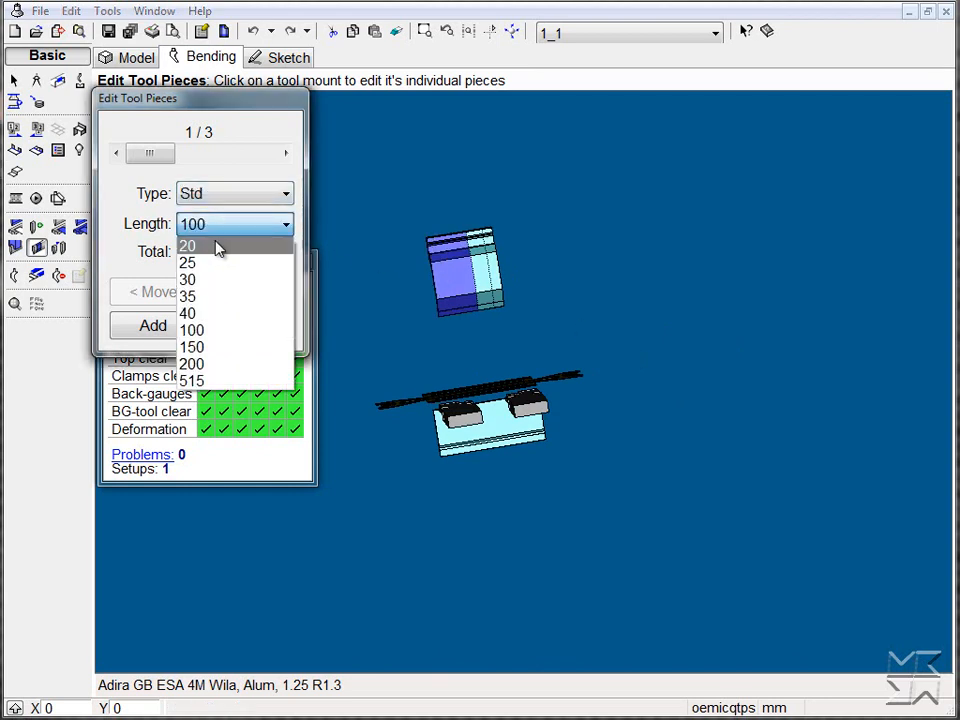
pyautogui.click(191, 363)
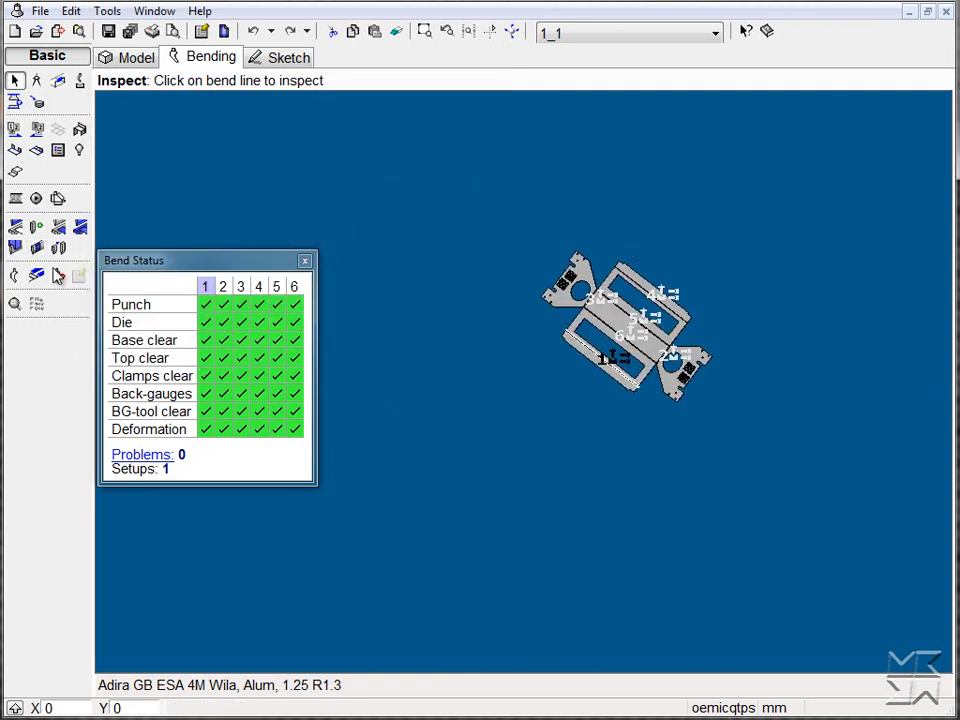
# - Open Edit Tool Mount and rotate the view to see punch, die and gauges
pyautogui.click(305, 260)
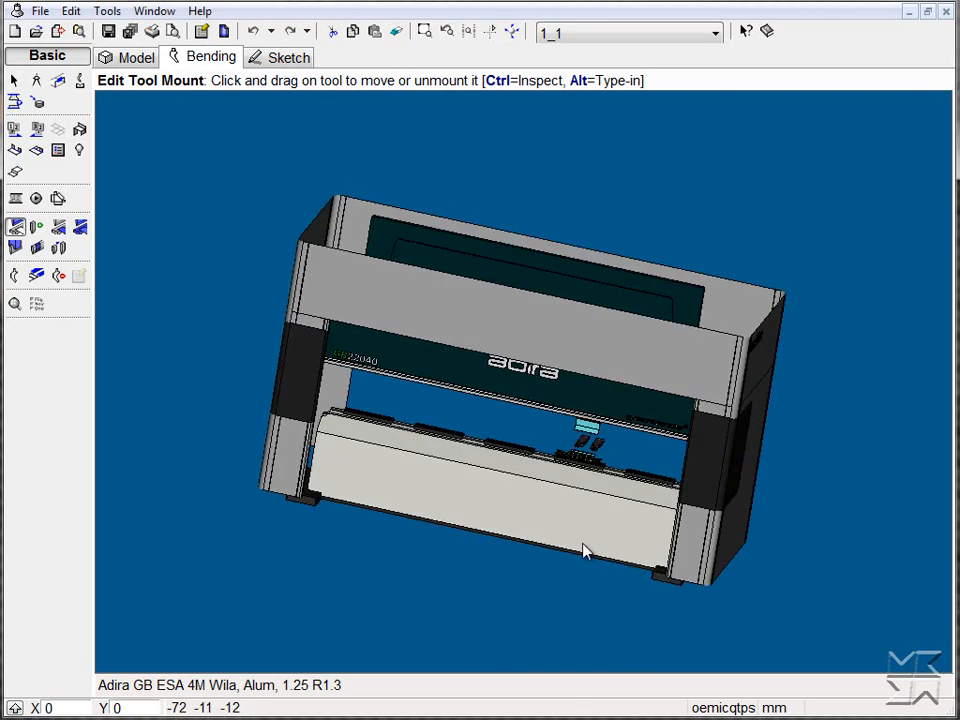
pyautogui.moveTo(585, 550); pyautogui.dragTo(505, 405)
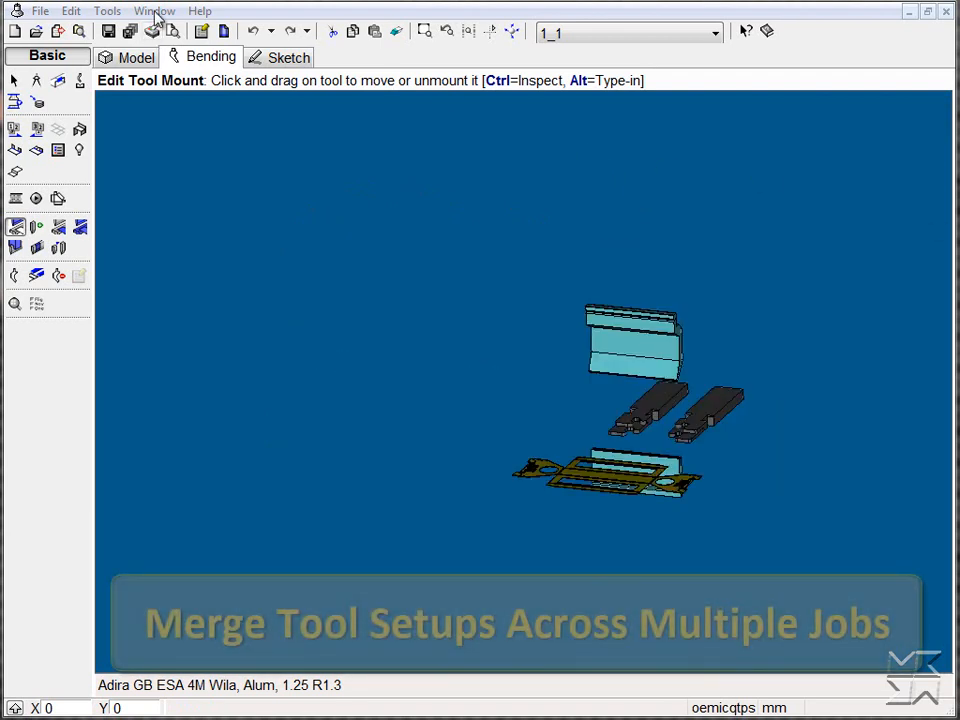
# - Tile both job windows and merge all setups of the two jobs
pyautogui.click(154, 11)
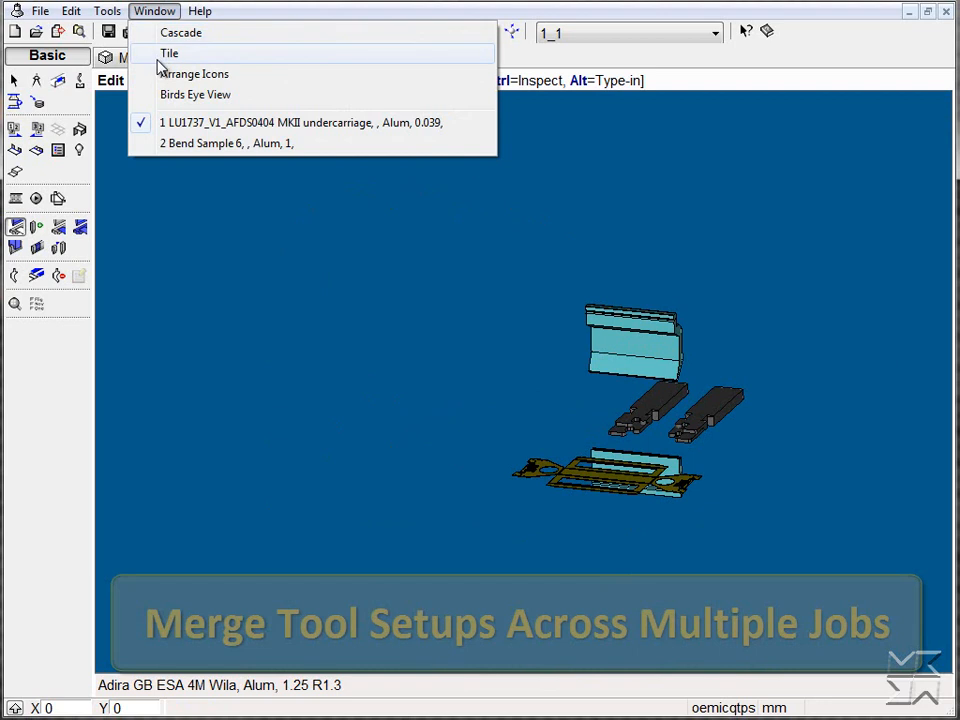
pyautogui.click(169, 53)
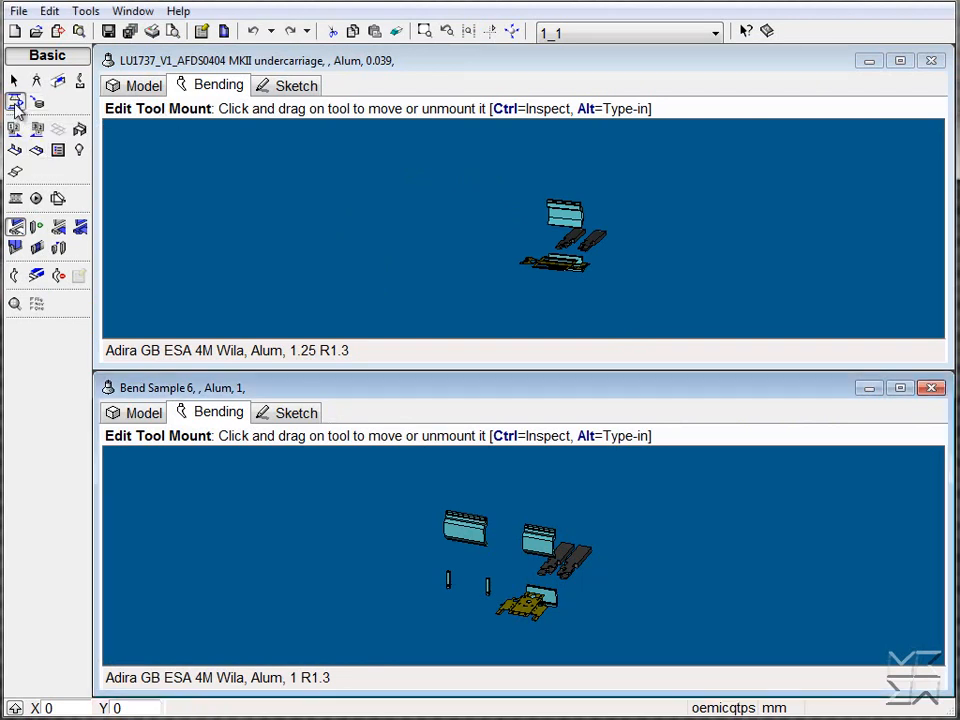
pyautogui.click(15, 101)
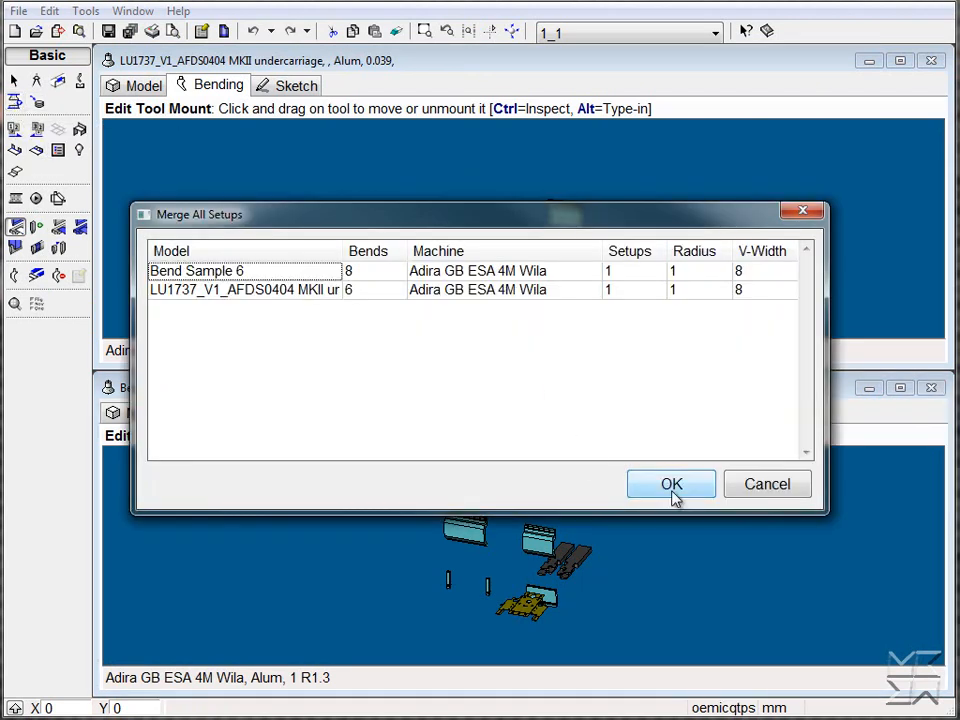
pyautogui.click(671, 484)
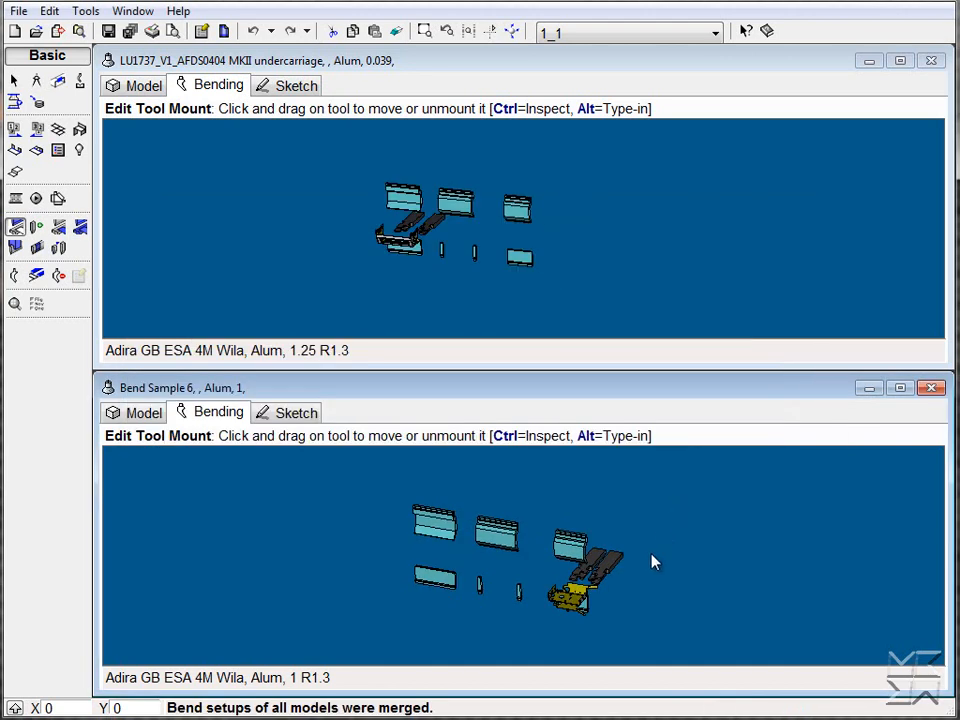